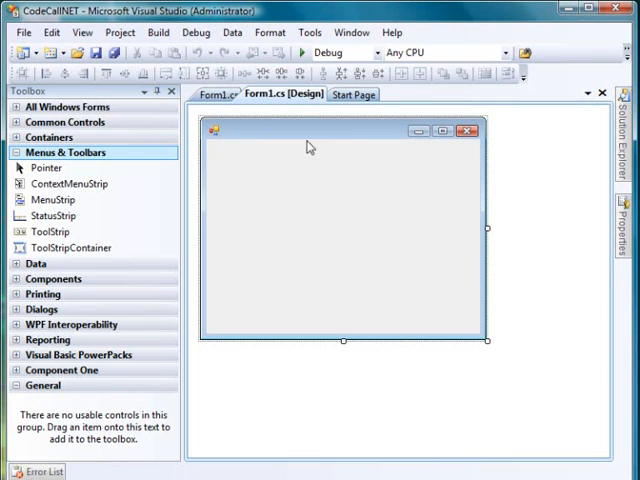
pyautogui.moveTo(276, 185)
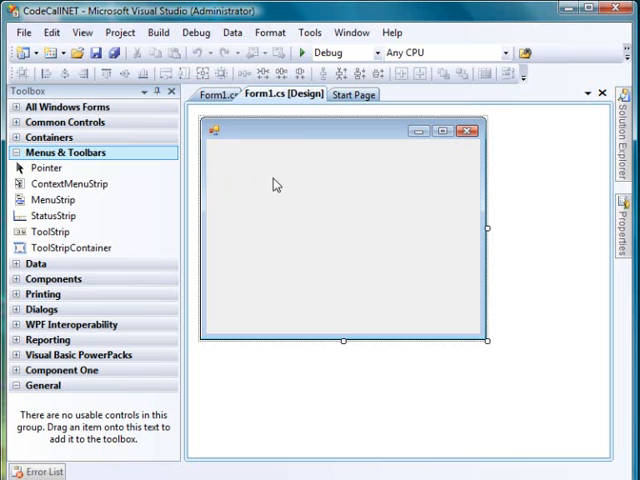
pyautogui.moveTo(394, 278)
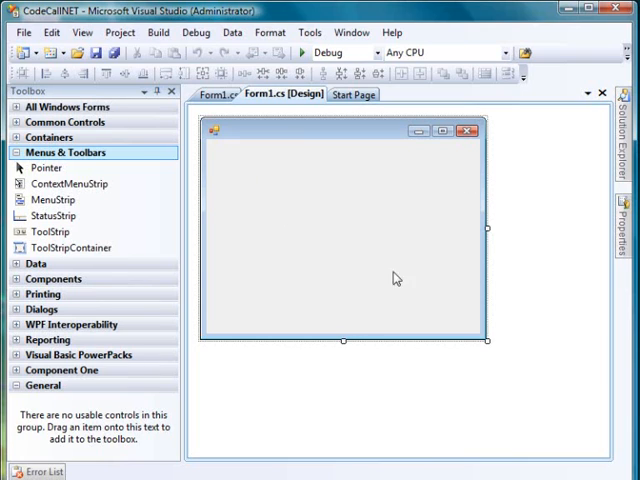
pyautogui.moveTo(229, 139)
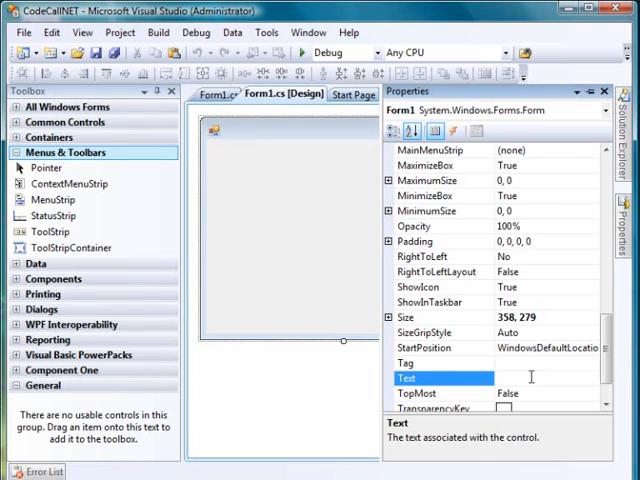
# - Set Form1's Text property to 'Mouse Coordinates'
pyautogui.write('Mouse Coordinaye')
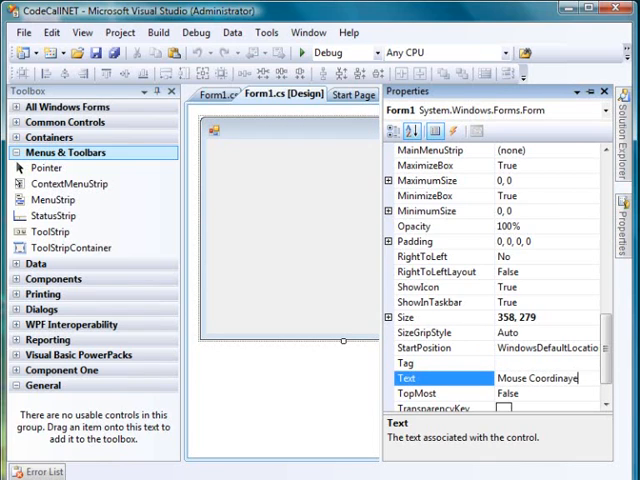
pyautogui.press('backspace')
pyautogui.write('tes')
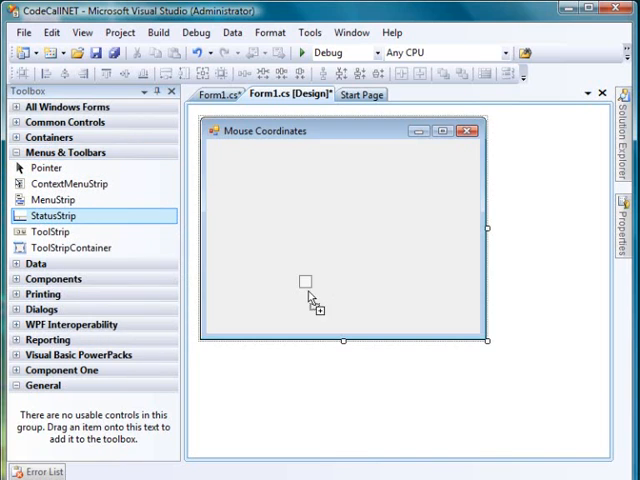
# - Drag a StatusStrip (statusStrip1) from the Toolbox onto the form, docked at the bottom
pyautogui.moveTo(50, 215); pyautogui.dragTo(310, 280)
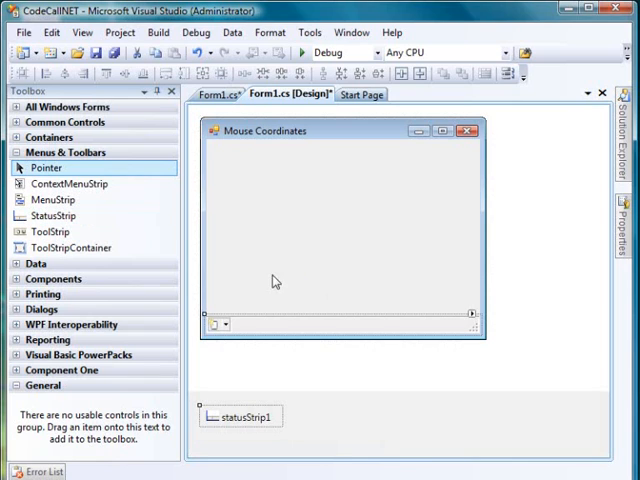
pyautogui.moveTo(214, 324)
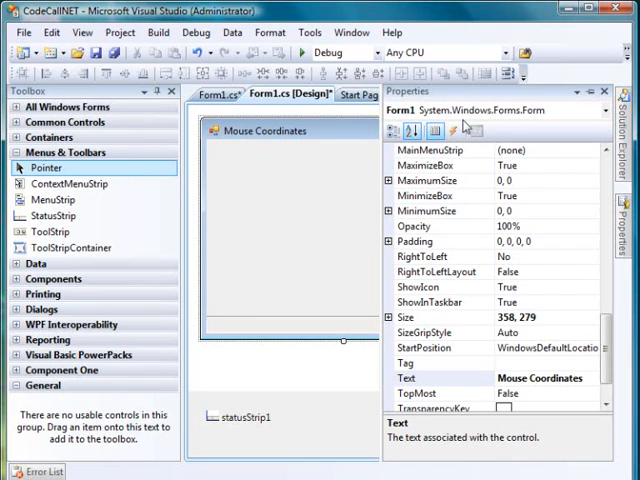
pyautogui.moveTo(468, 131)
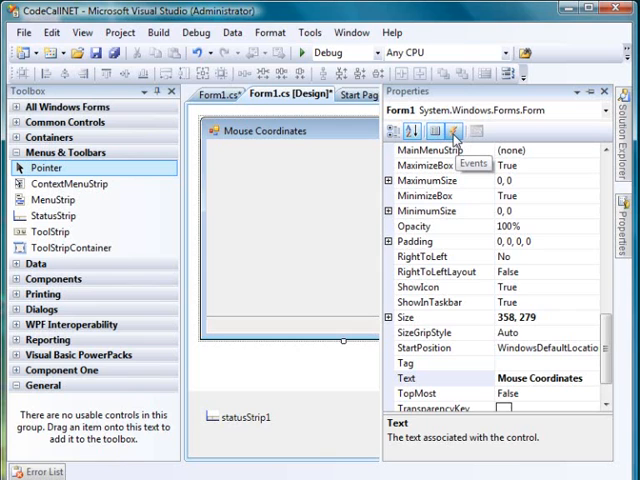
# - Generate the Form1_MouseMove handler from the form's Events list
pyautogui.click(455, 130)
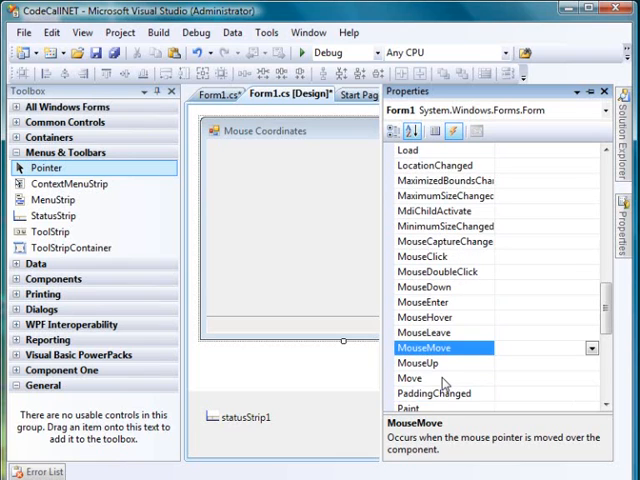
pyautogui.scroll(-3)
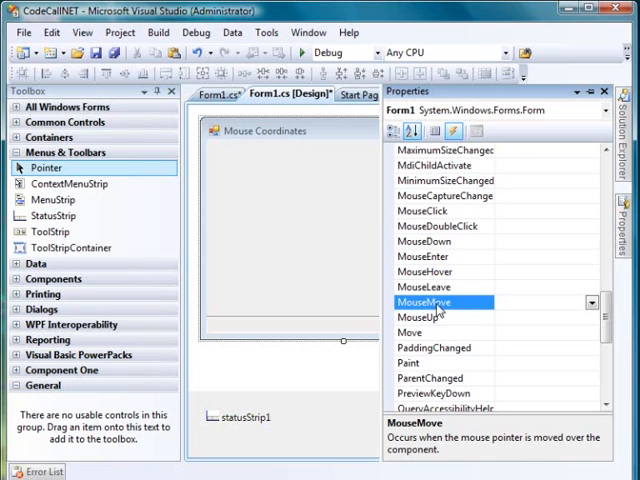
pyautogui.moveTo(462, 308)
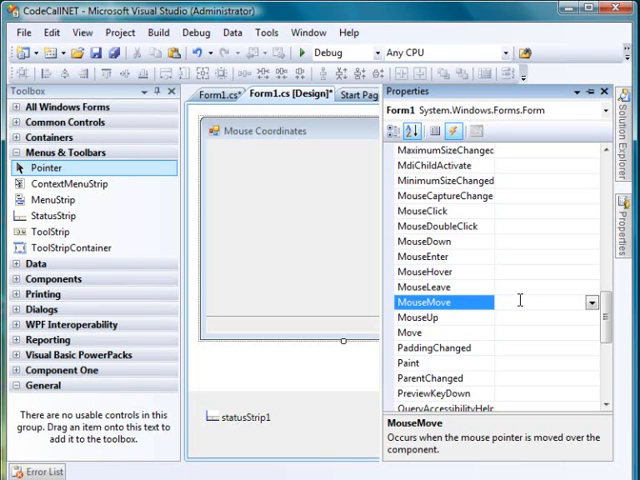
pyautogui.doubleClick(444, 301)
pyautogui.write('t')
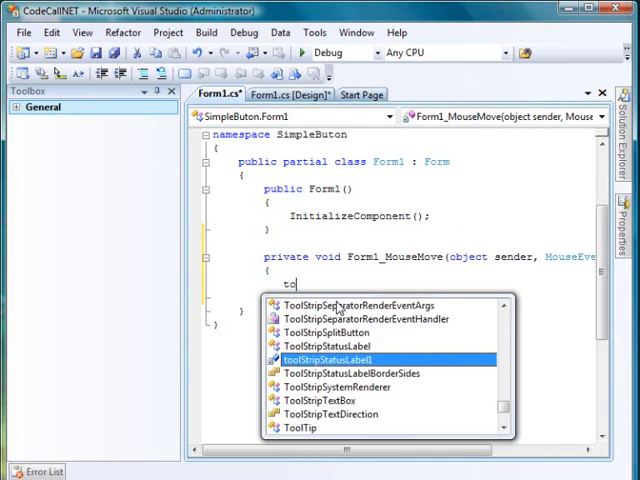
# - Code toolStripStatusLabel1.Text = e.X + "," + e.Y in the handler, then run the app
pyautogui.write('olStripStatusLabel1.Text')
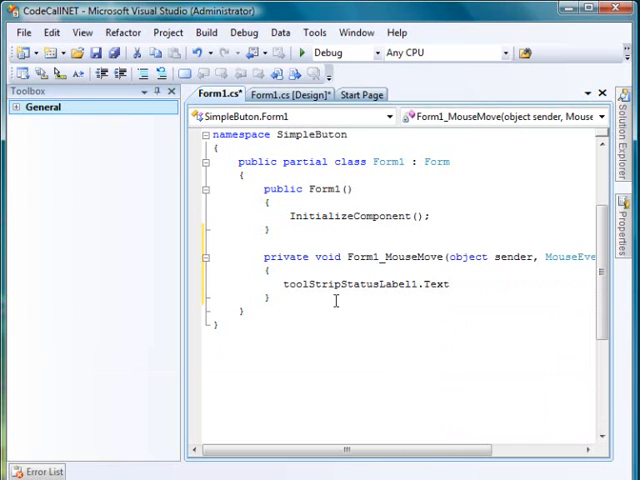
pyautogui.write('=')
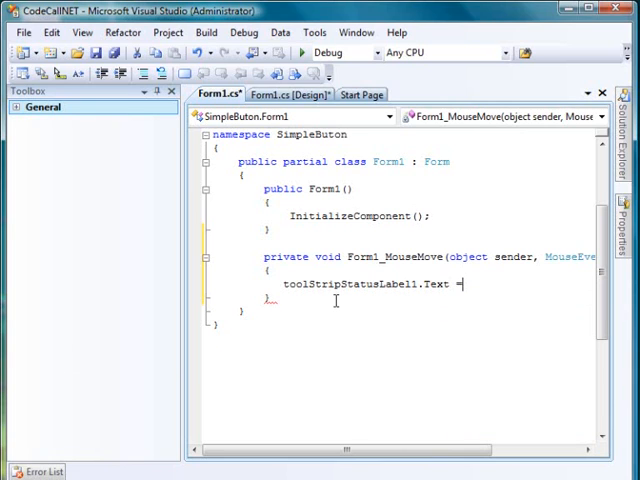
pyautogui.write('e.')
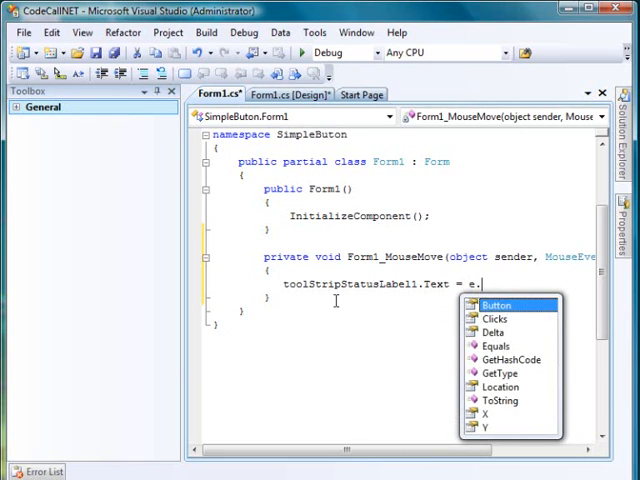
pyautogui.write('X')
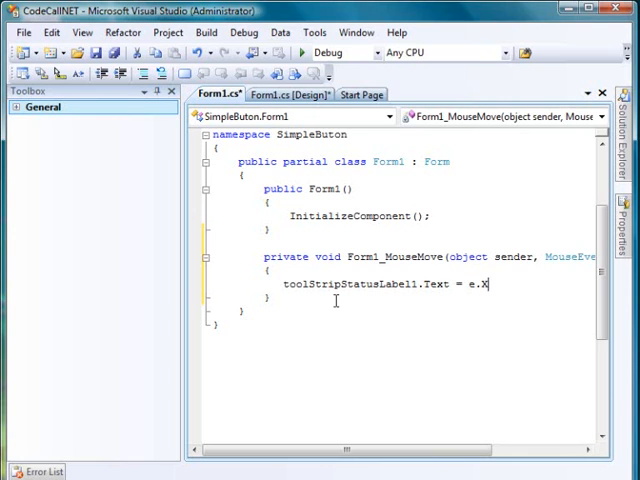
pyautogui.write('+')
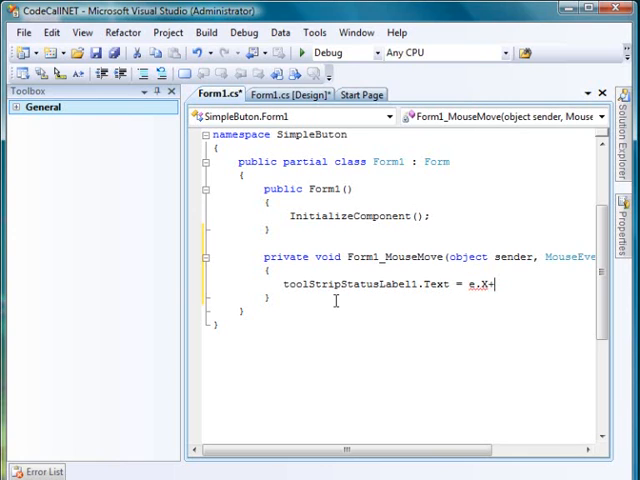
pyautogui.write('""')
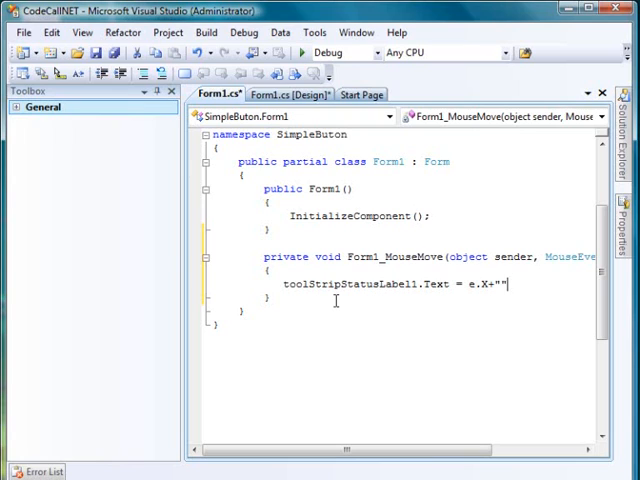
pyautogui.write(',')
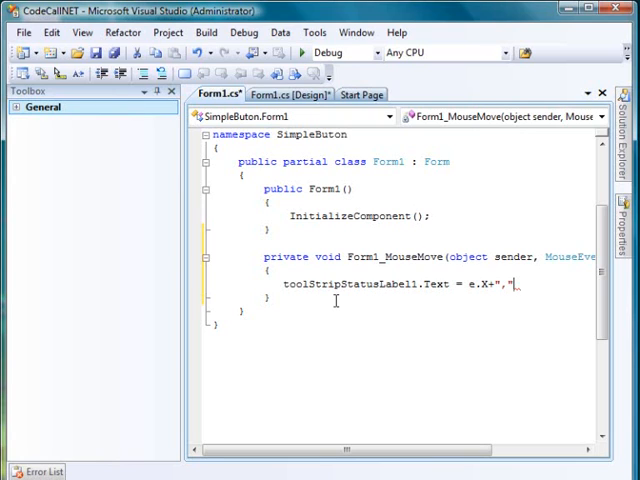
pyautogui.write('e.y')
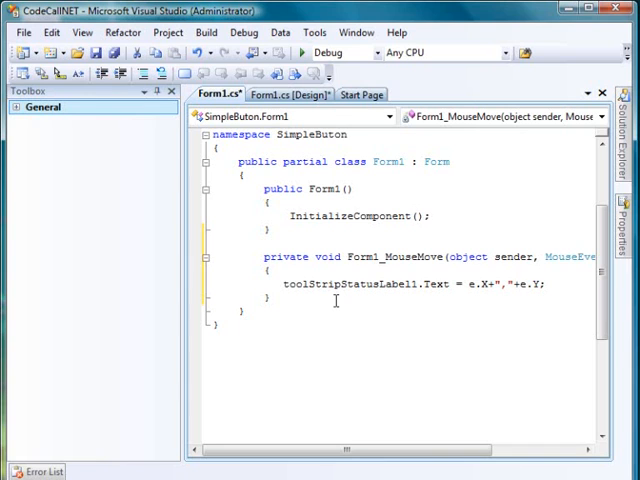
pyautogui.press('ctrl+a')
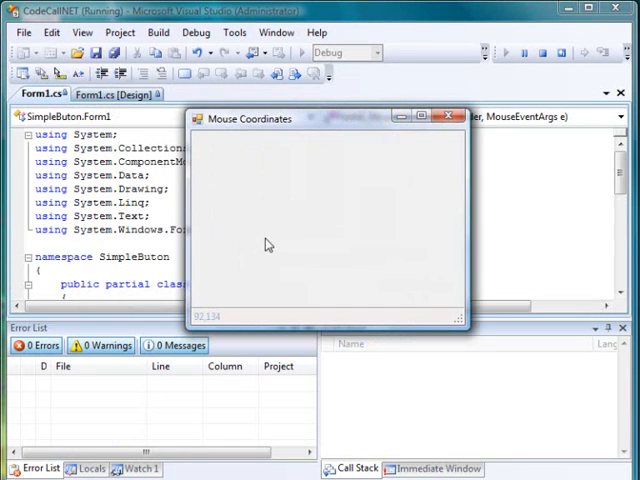
pyautogui.moveTo(243, 320)
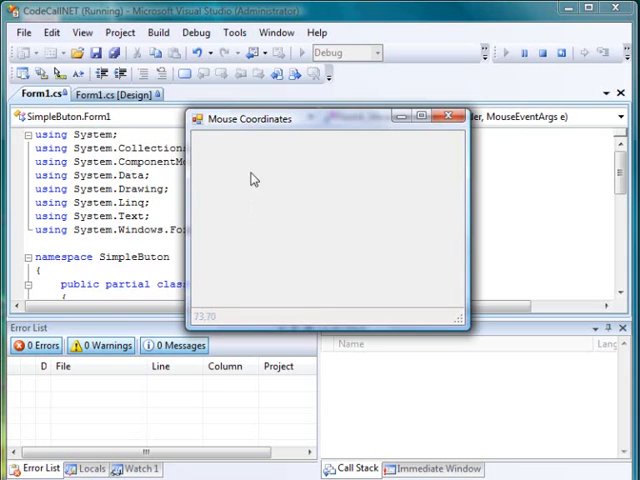
pyautogui.moveTo(350, 192)
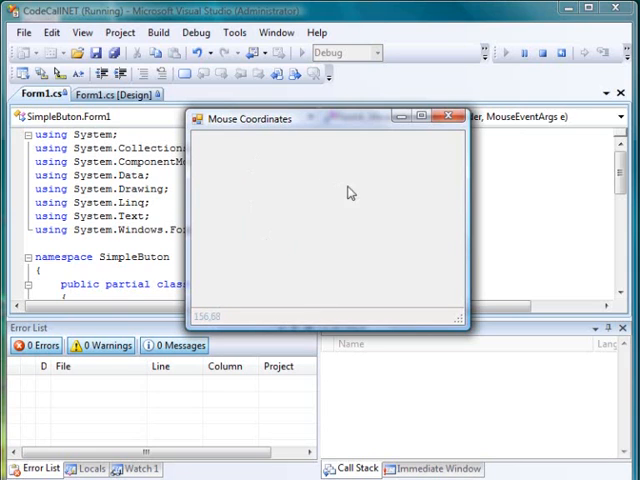
pyautogui.moveTo(421, 213)
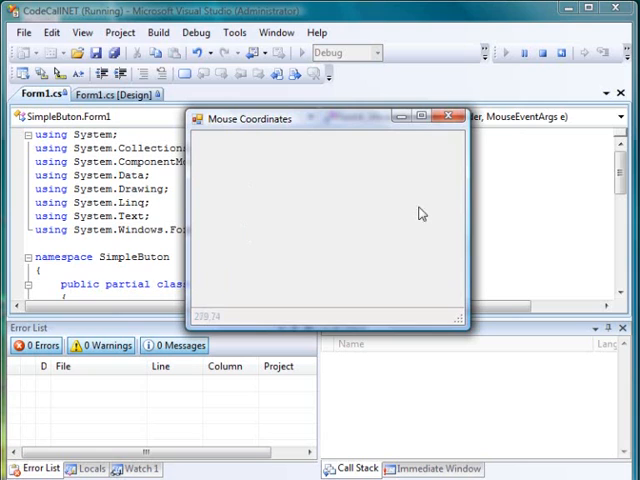
pyautogui.moveTo(232, 195)
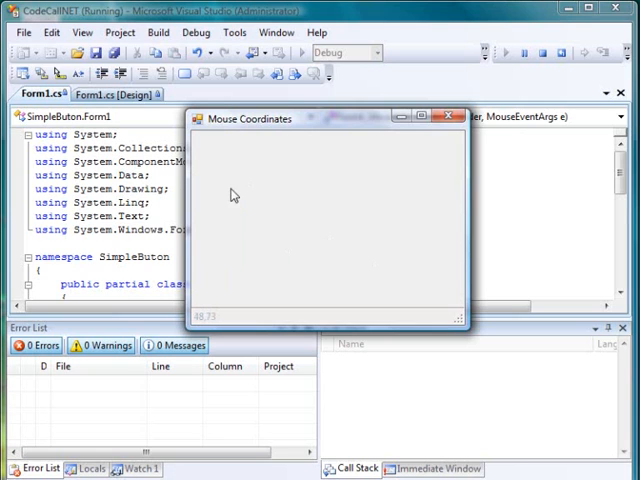
pyautogui.moveTo(281, 192)
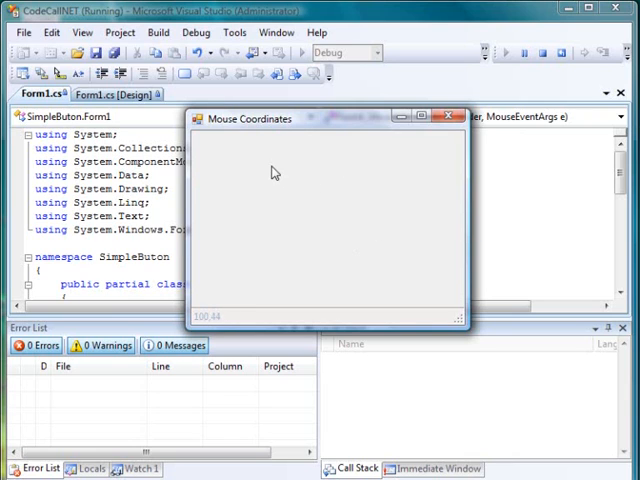
pyautogui.moveTo(308, 203)
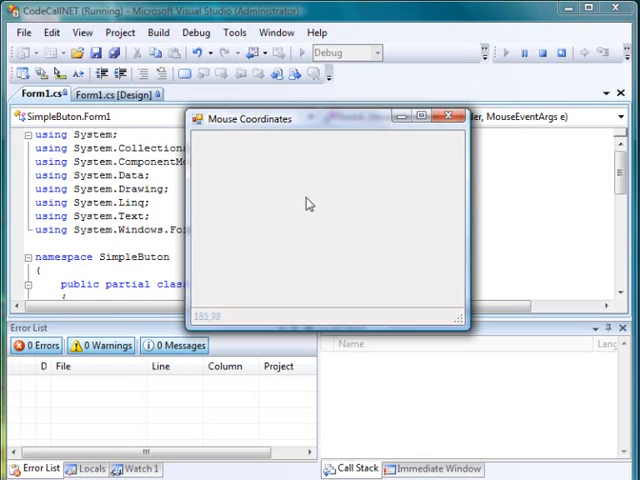
pyautogui.moveTo(353, 194)
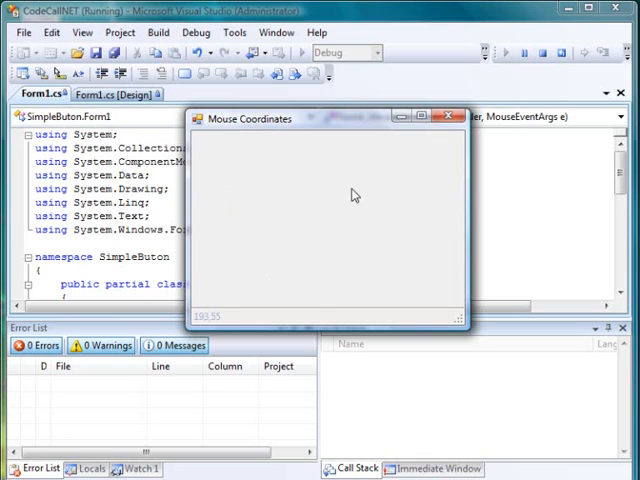